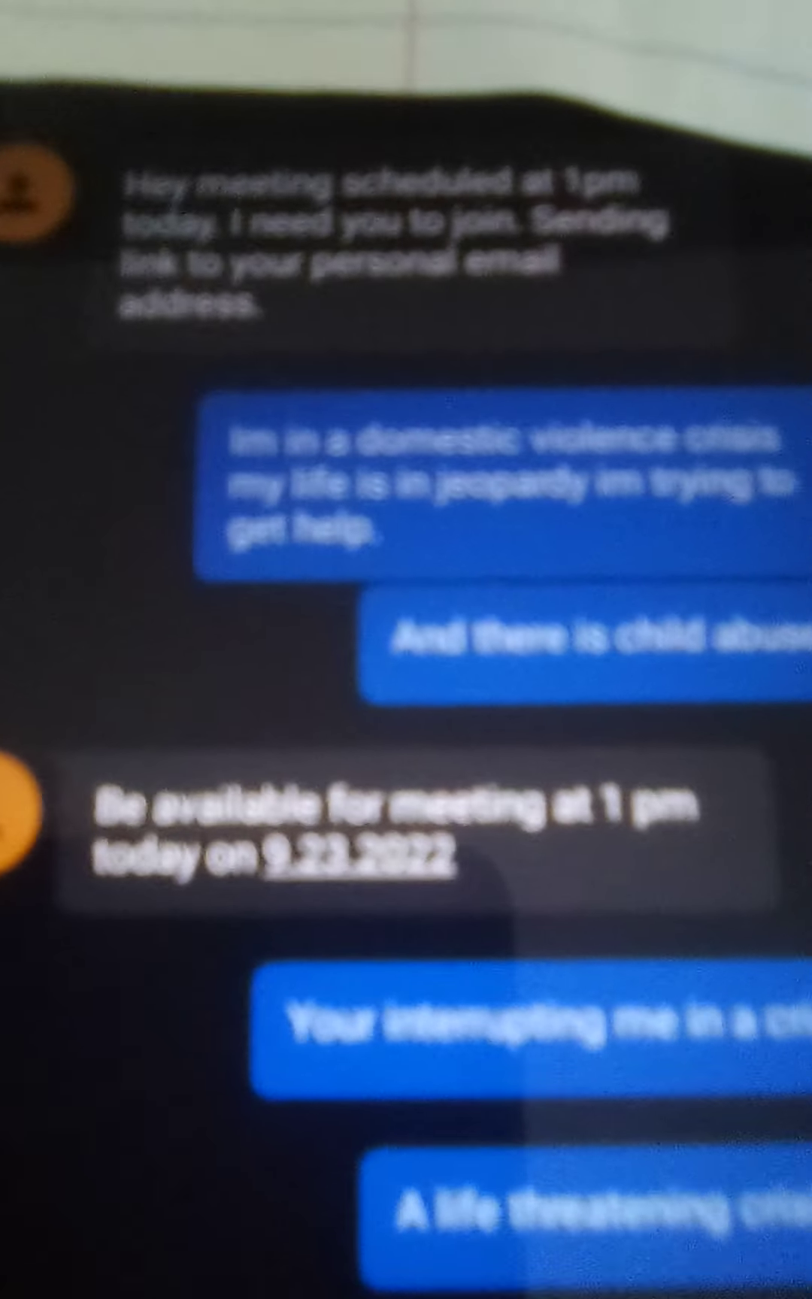
scroll("down", 3)
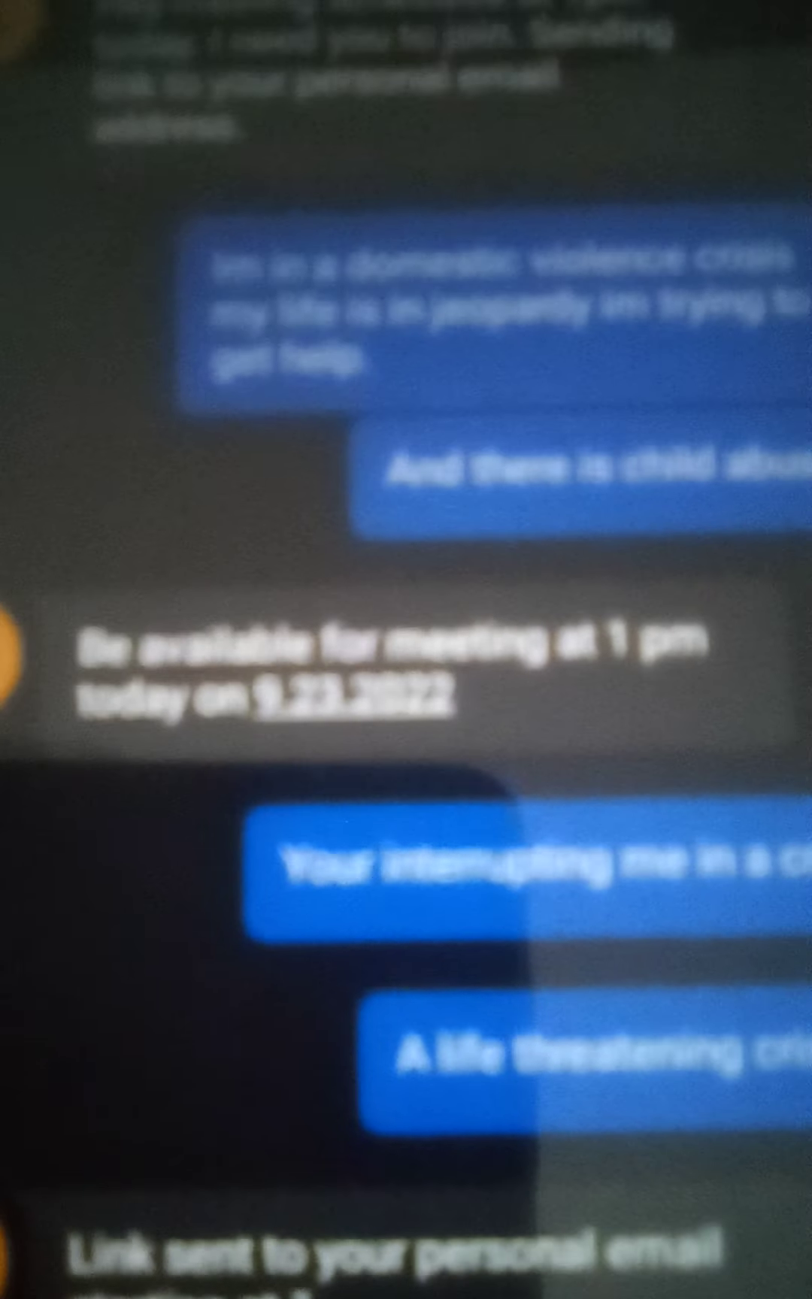
scroll("down", 3)
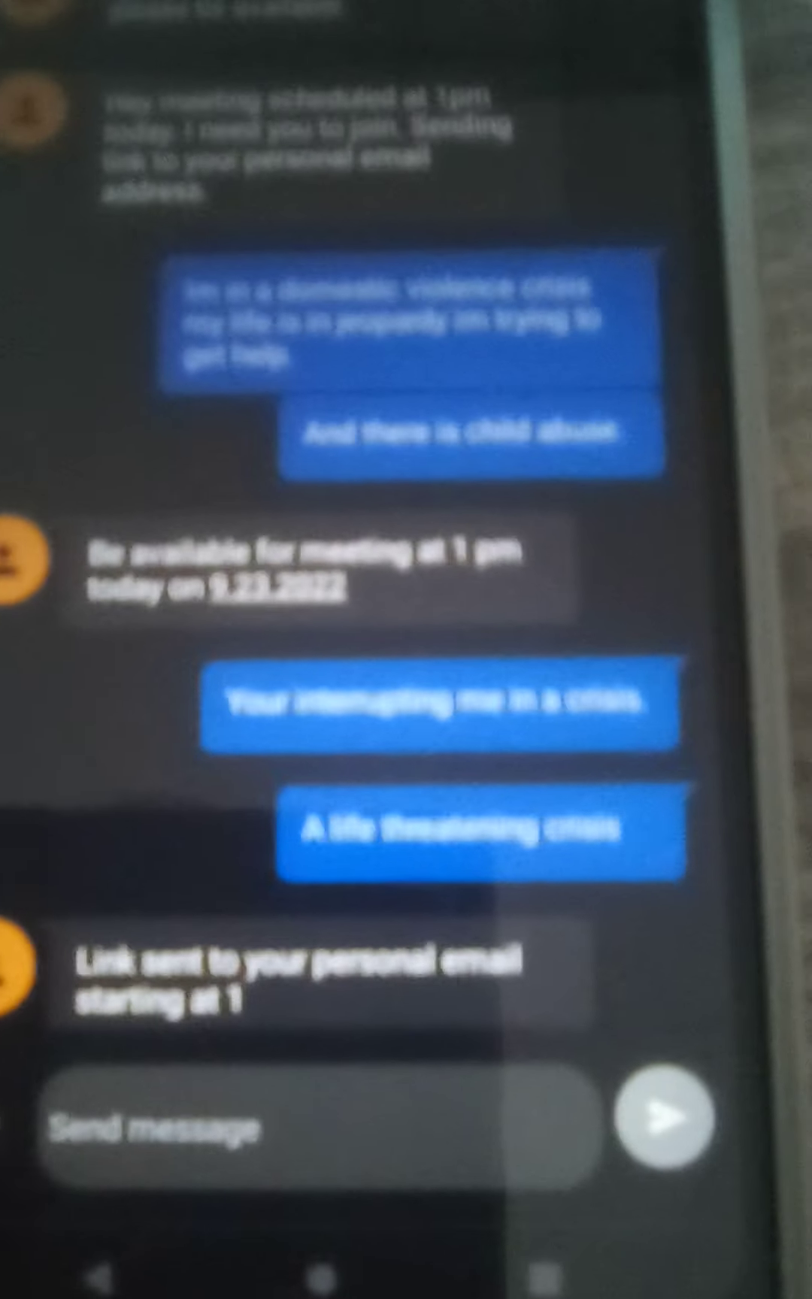